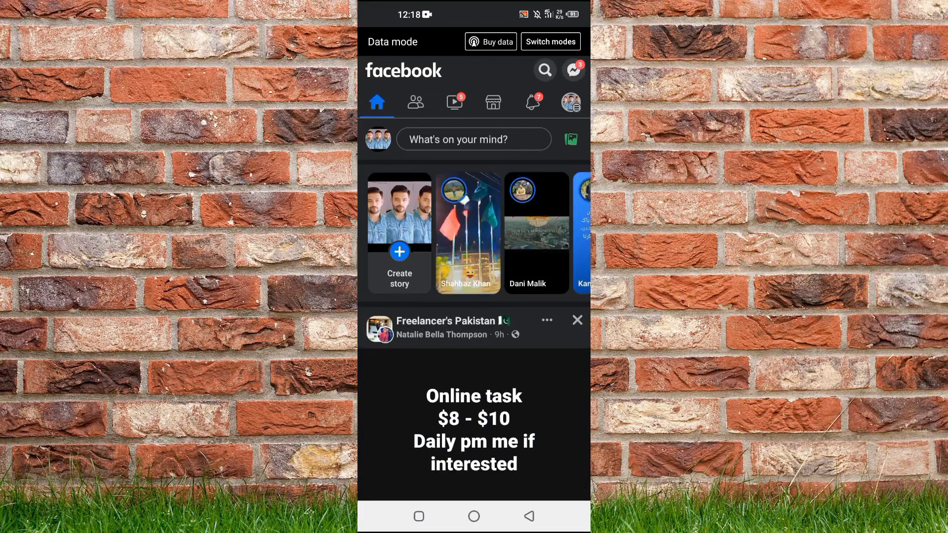
# Step: Open the main Menu, scroll through its shortcuts, and go to Friends
pyautogui.click(568, 102)
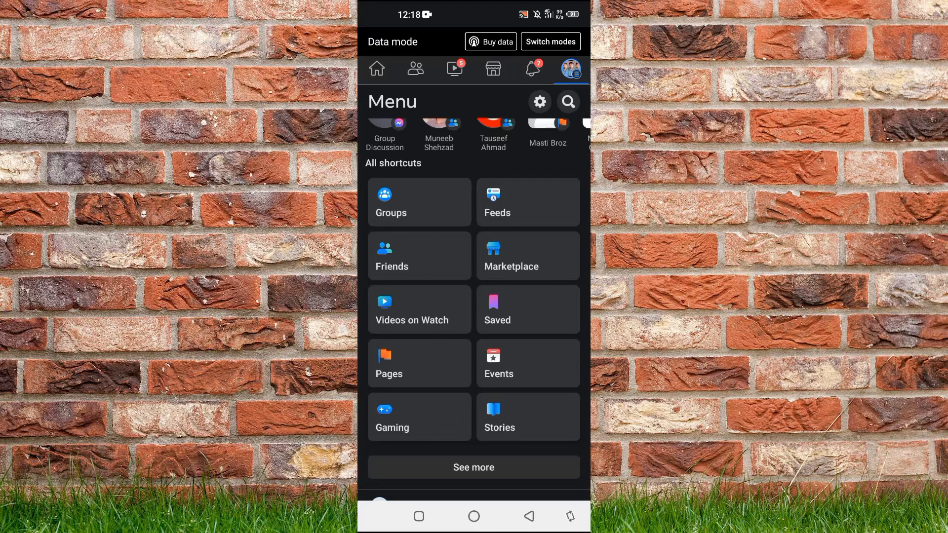
pyautogui.scroll(-3)
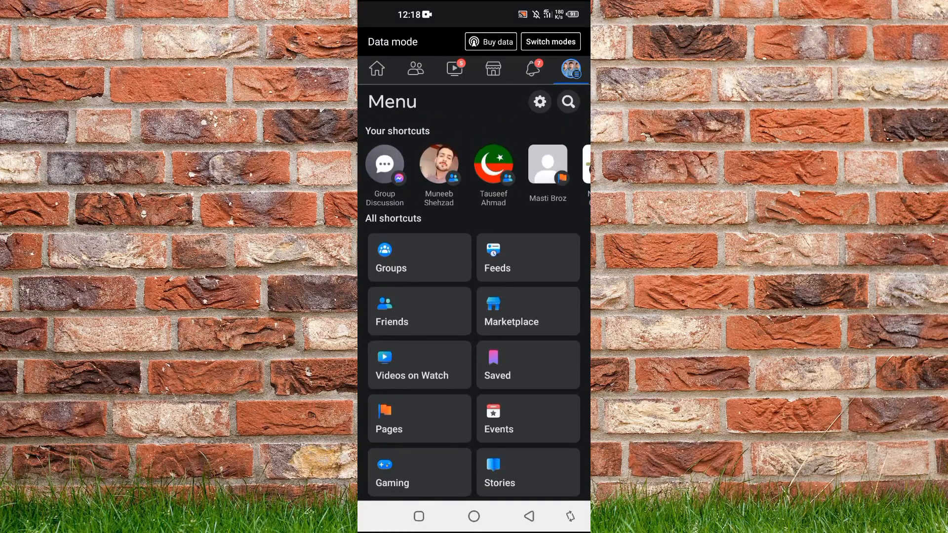
pyautogui.click(415, 68)
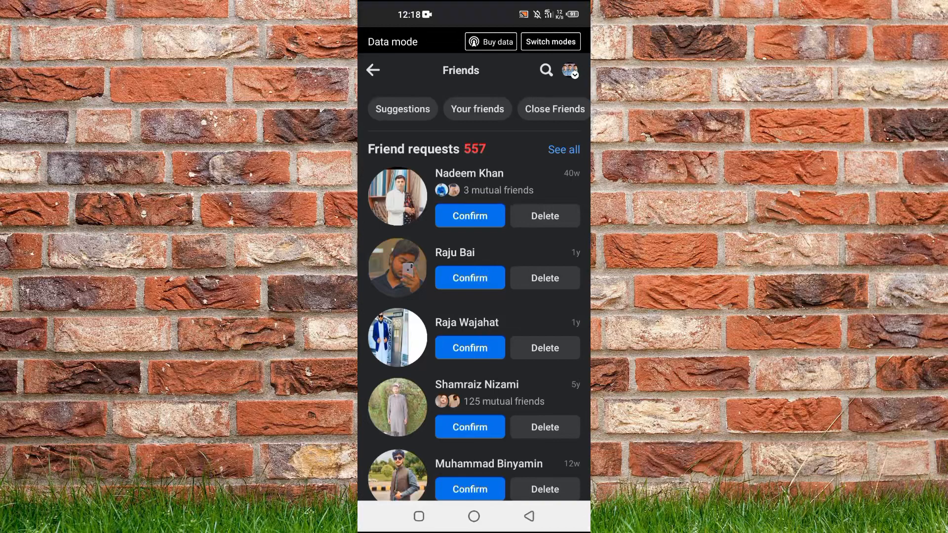
# Step: Switch the Friends page to the Suggestions chip to list People You May Know
pyautogui.click(402, 109)
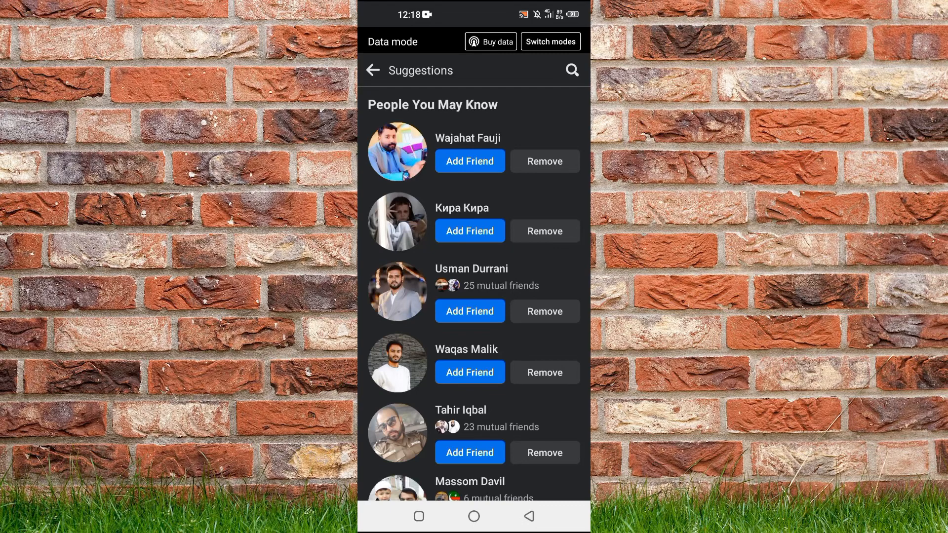
# Step: Return to Friends, reopen Suggestions, and scroll down through People You May Know
pyautogui.click(374, 70)
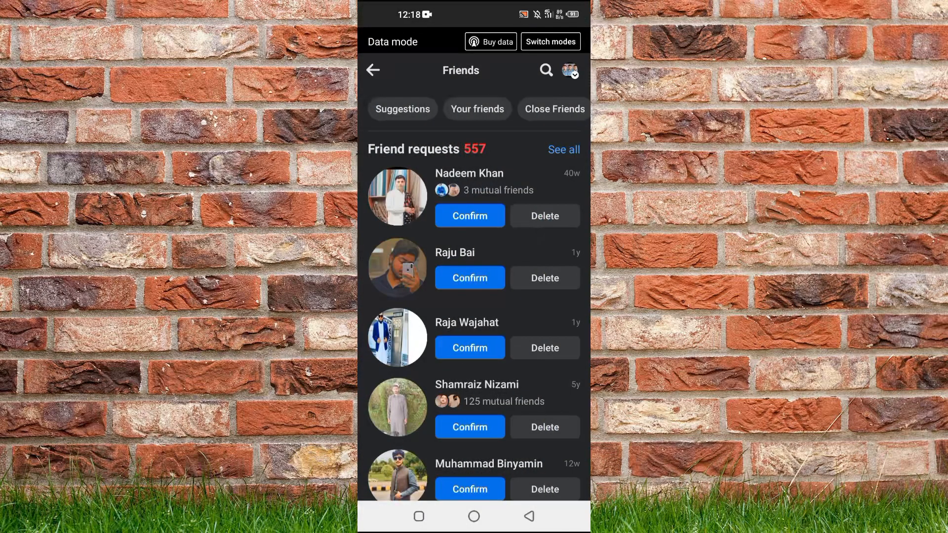
pyautogui.click(402, 109)
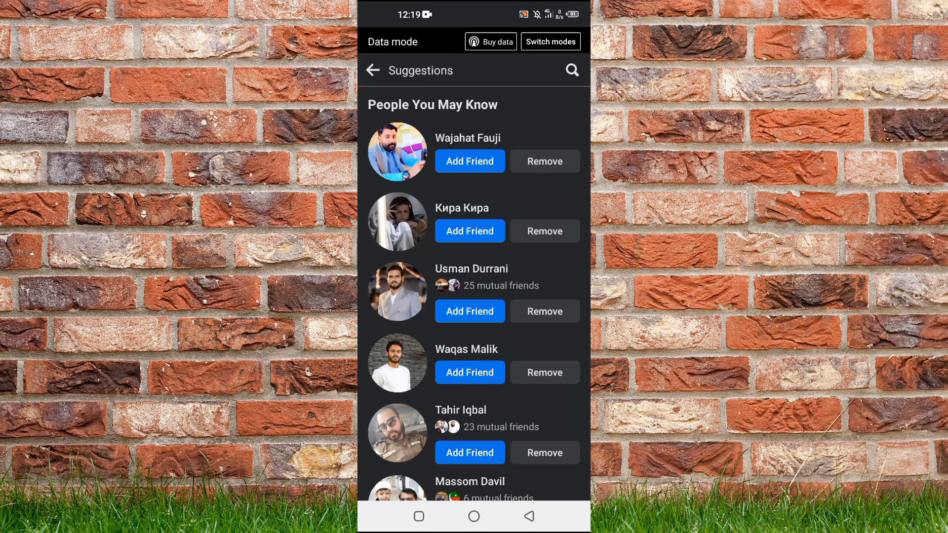
pyautogui.scroll(-3)
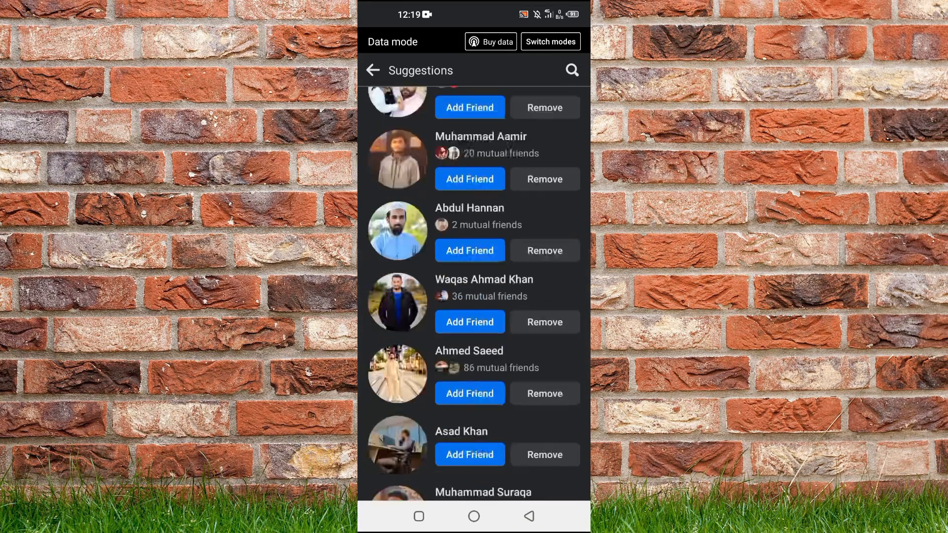
pyautogui.scroll(-3)
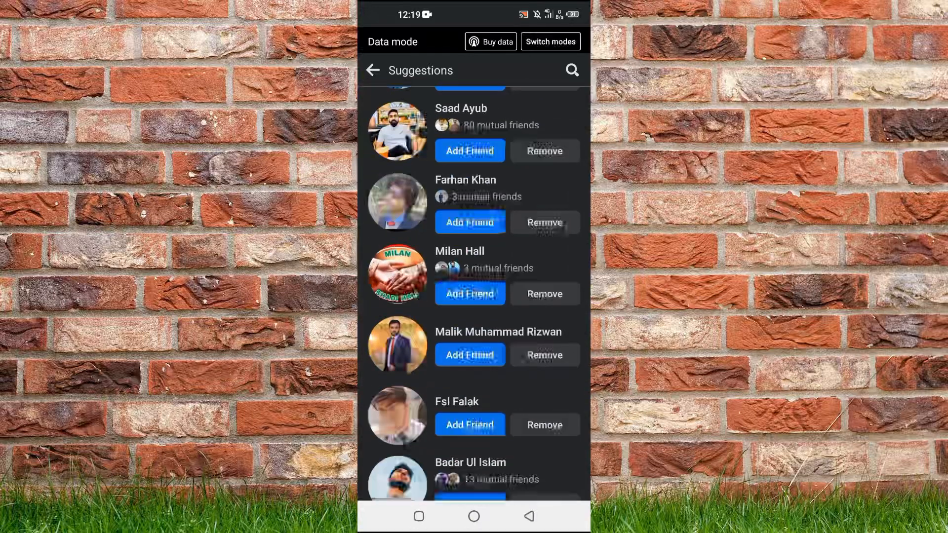